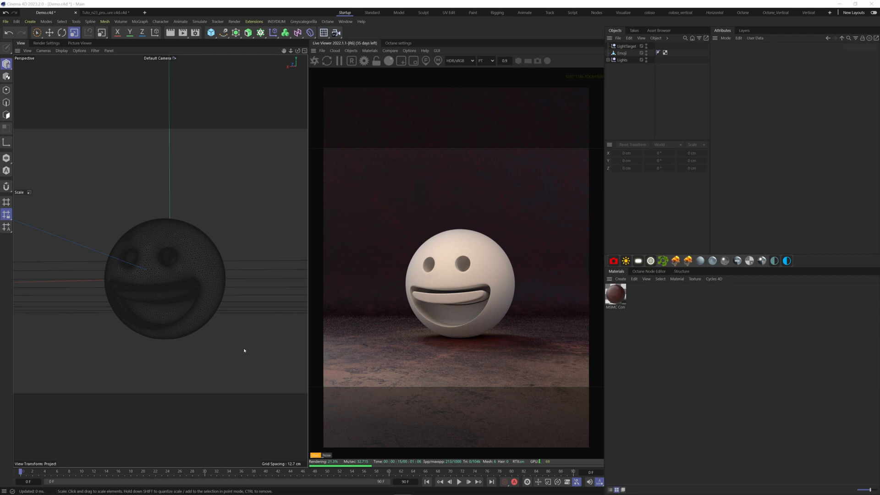
{"action": "mouse_move", "coordinate": [125, 292]}
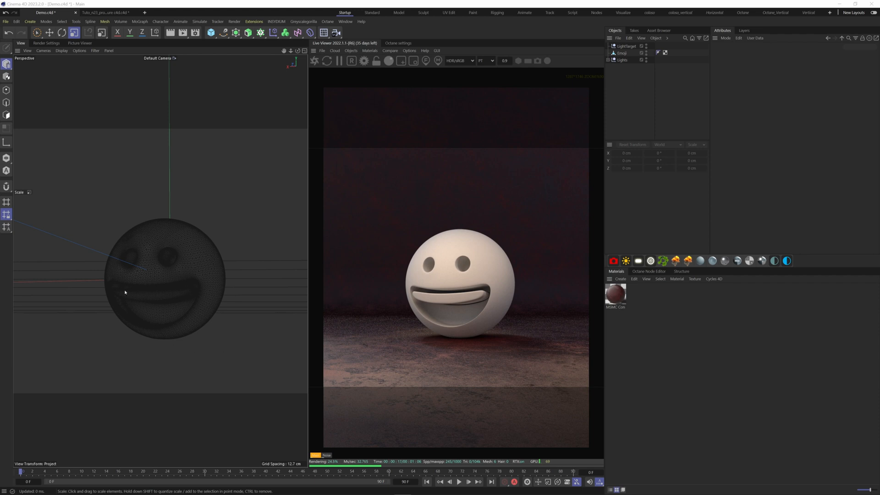
{"action": "mouse_move", "coordinate": [538, 370]}
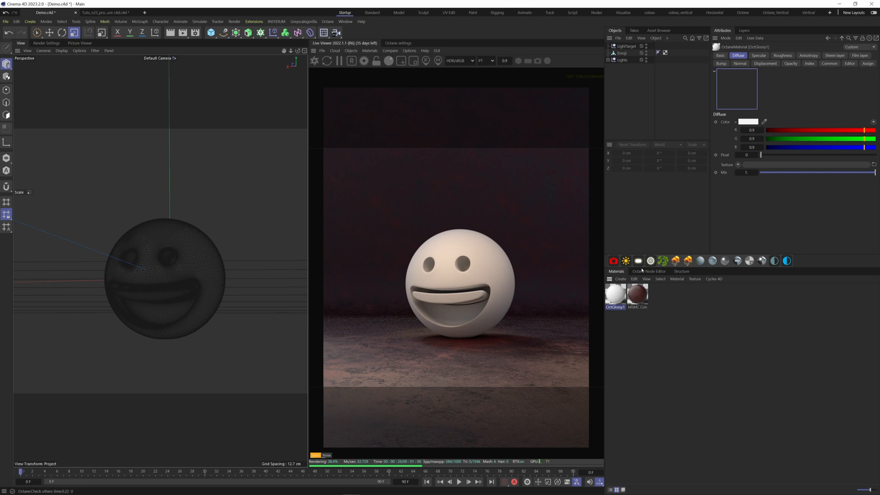
Step: Load Smiling Face Emoji.png into the Octane glossy material's Diffuse via an Image Texture node
{"action": "left_click", "coordinate": [649, 272]}
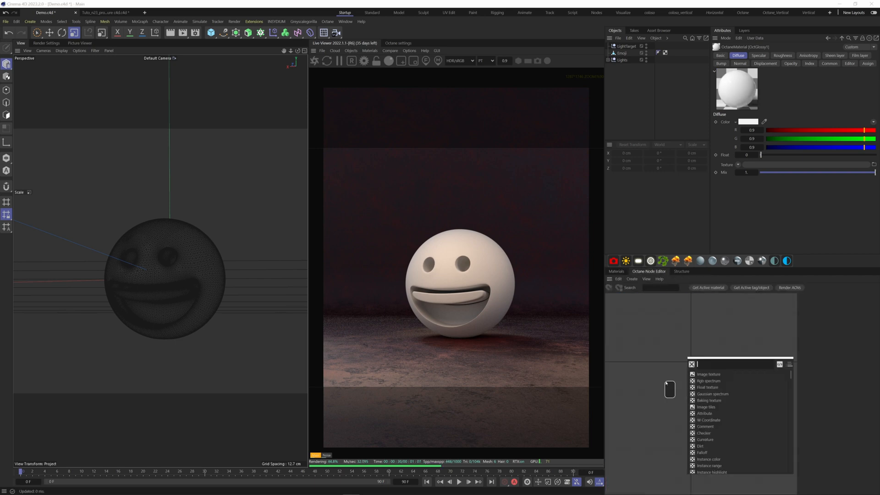
{"action": "left_click", "coordinate": [709, 374]}
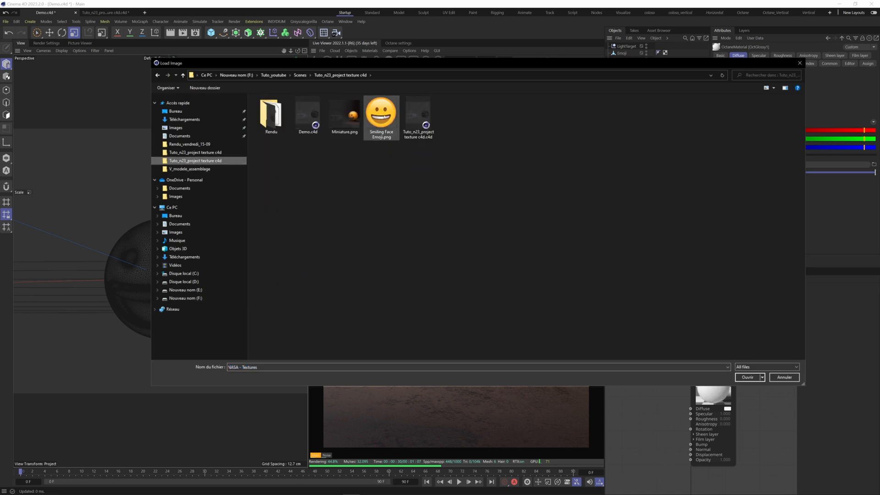
{"action": "left_click", "coordinate": [748, 377]}
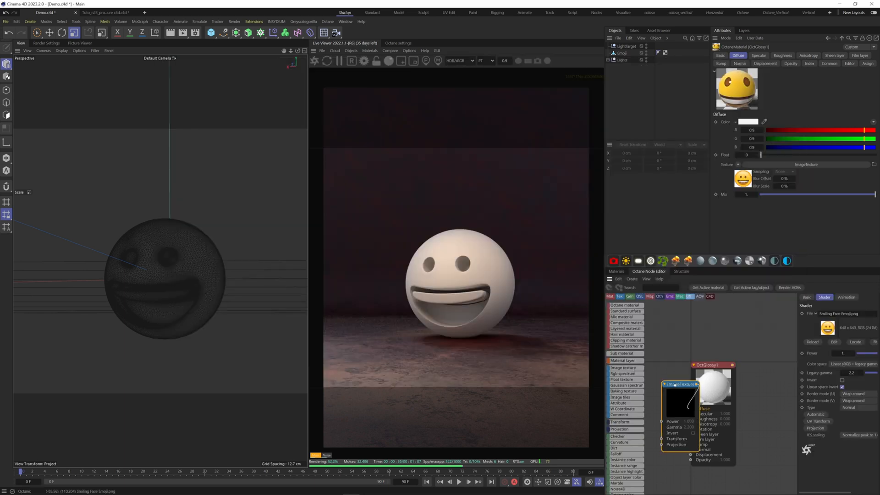
{"action": "left_click", "coordinate": [615, 271]}
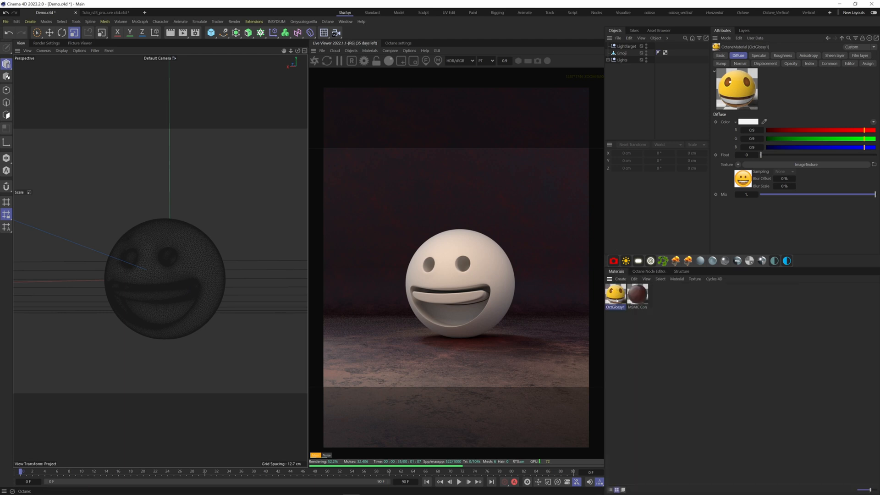
Step: Apply OctGlossy1 to the Emoji object and add an OctaneCamera to the scene
{"action": "left_click", "coordinate": [672, 52]}
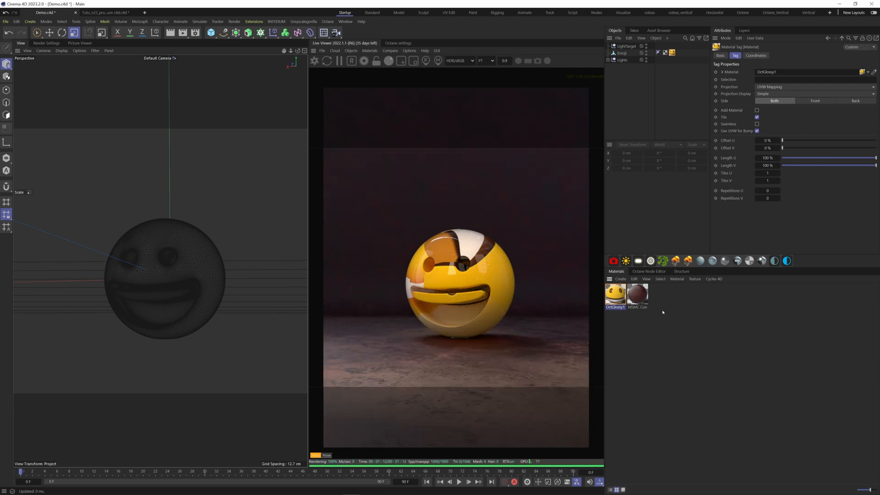
{"action": "left_click", "coordinate": [630, 46]}
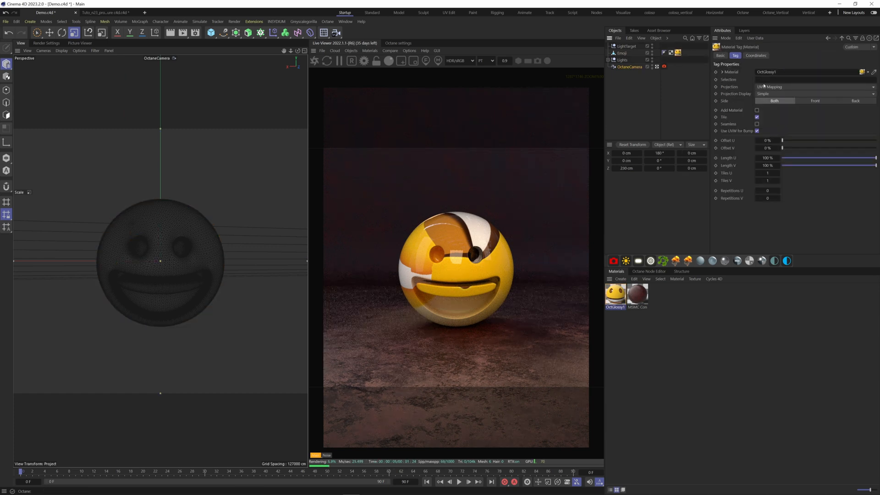
Step: Set the Material Tag projection to Camera Mapping and select the OctaneCamera
{"action": "left_click", "coordinate": [814, 86]}
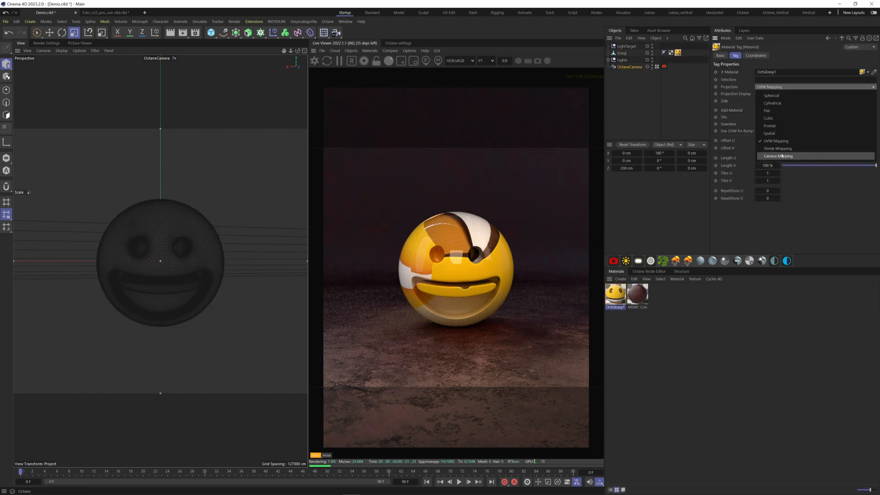
{"action": "left_click", "coordinate": [778, 156]}
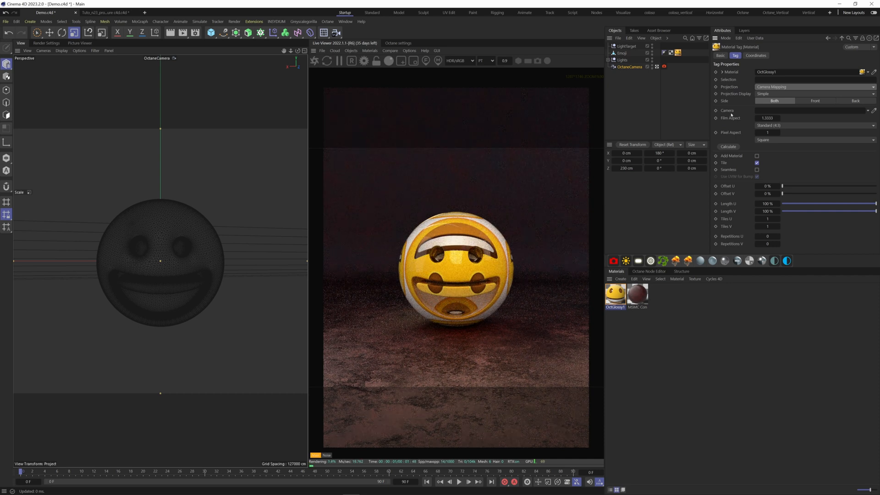
{"action": "left_click", "coordinate": [809, 110]}
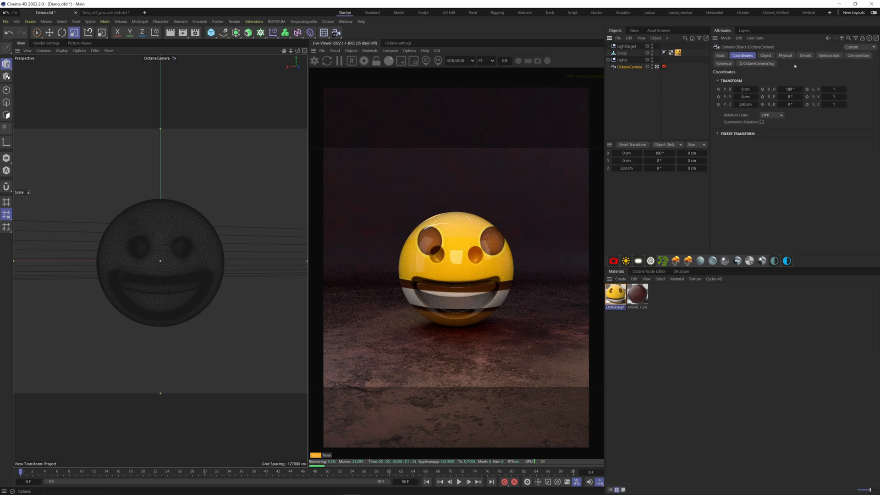
Step: Move the OctaneCamera's Z position from 230 cm to 200 cm
{"action": "left_click", "coordinate": [765, 55]}
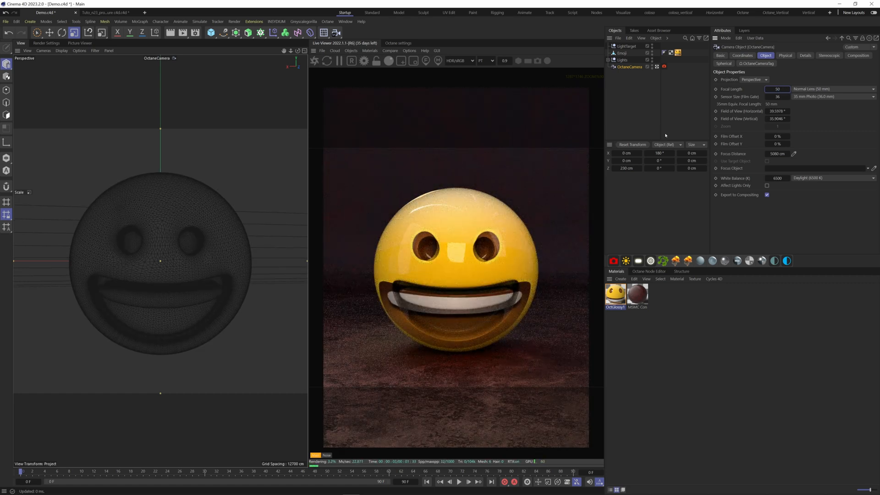
{"action": "left_click", "coordinate": [630, 67]}
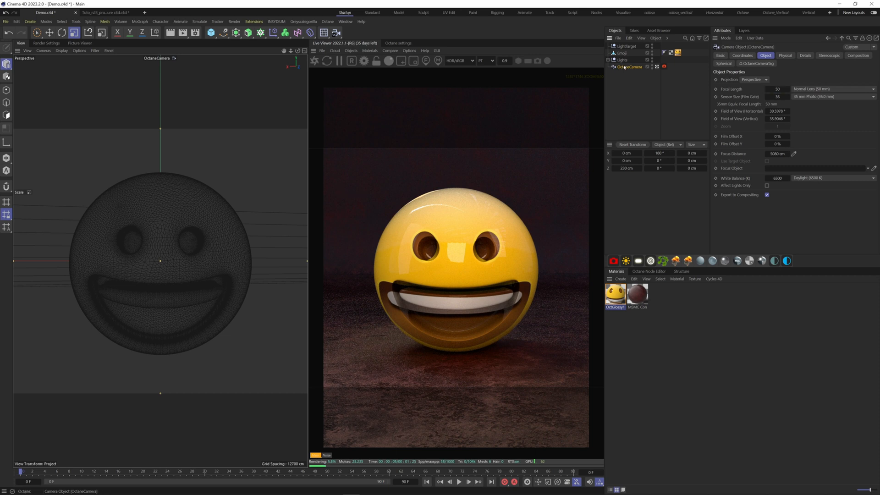
{"action": "left_click", "coordinate": [742, 55]}
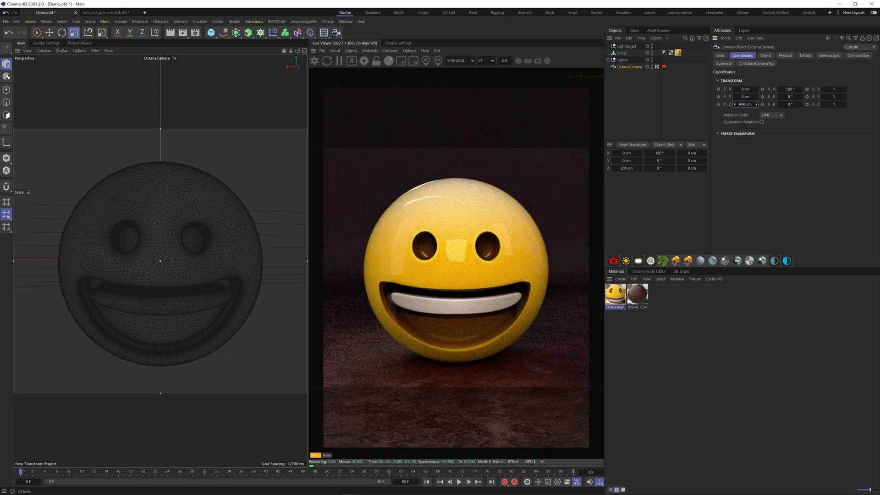
{"action": "left_click", "coordinate": [765, 55]}
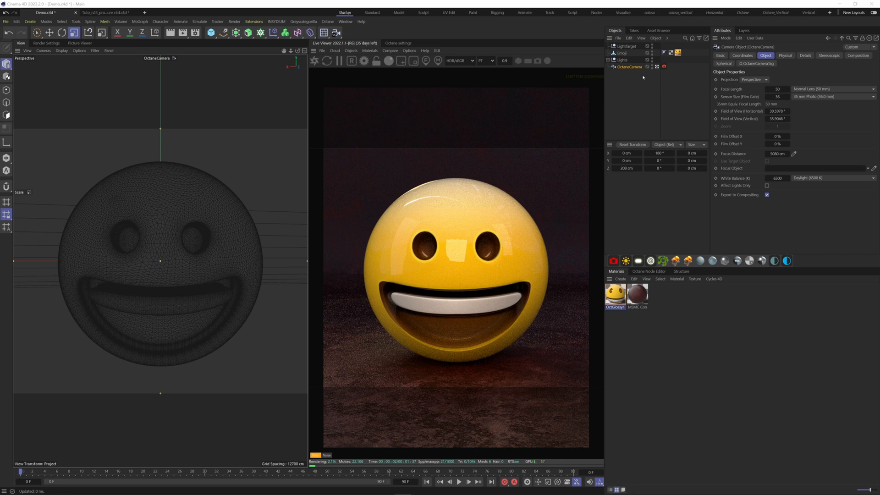